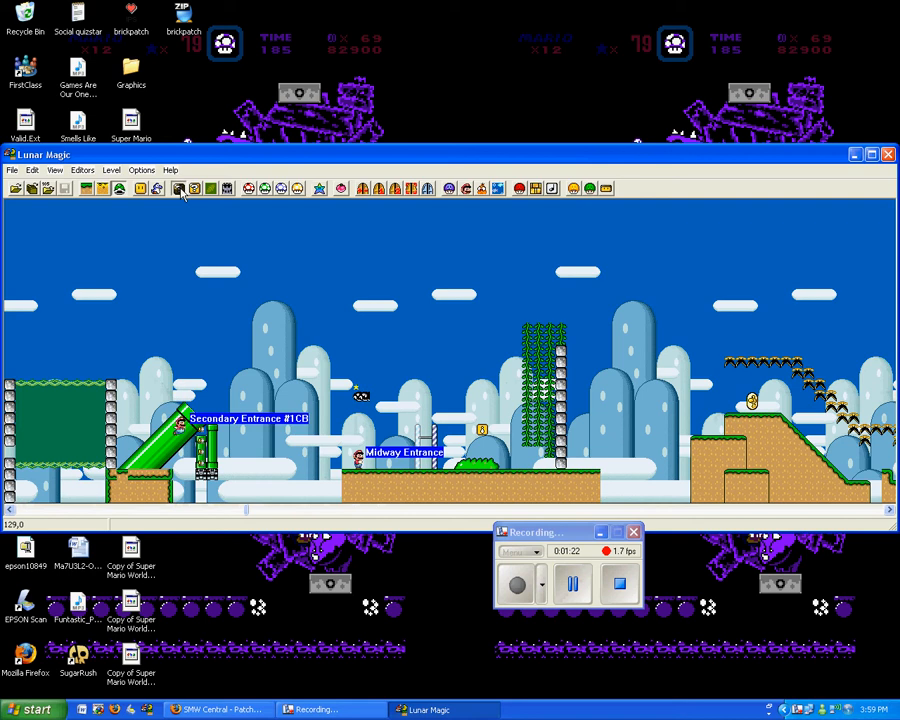
- Open the 8x8 Tile Editor showing tile set 0x2's graphics for the snowy level
click(155, 188)
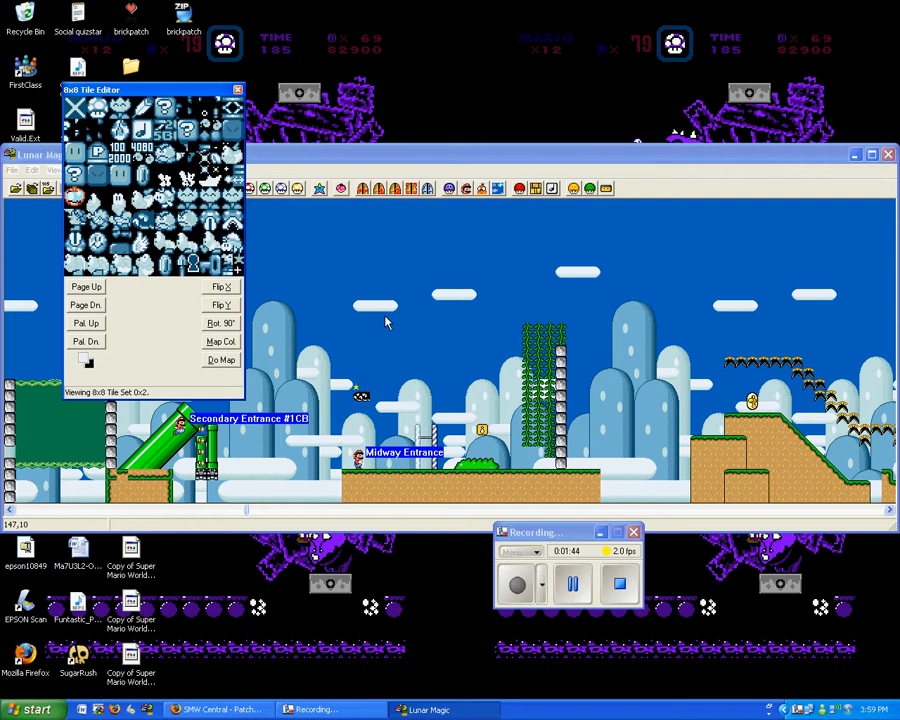
mouse_move(172, 248)
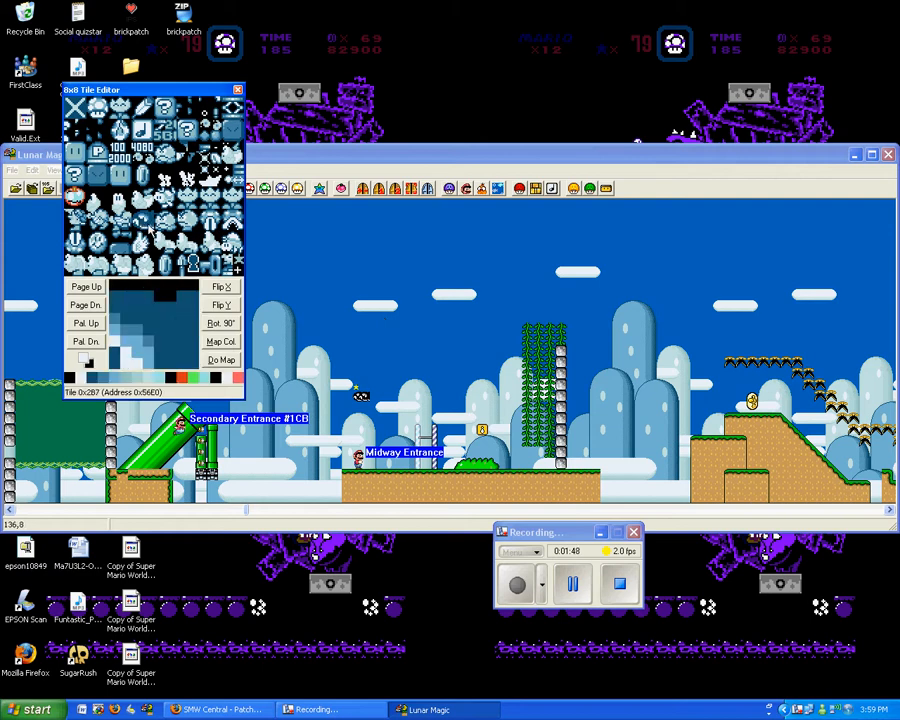
- Preview a tile, then load tile 0x2AA into the 8x8 Tile Editor for pixel editing
click(140, 230)
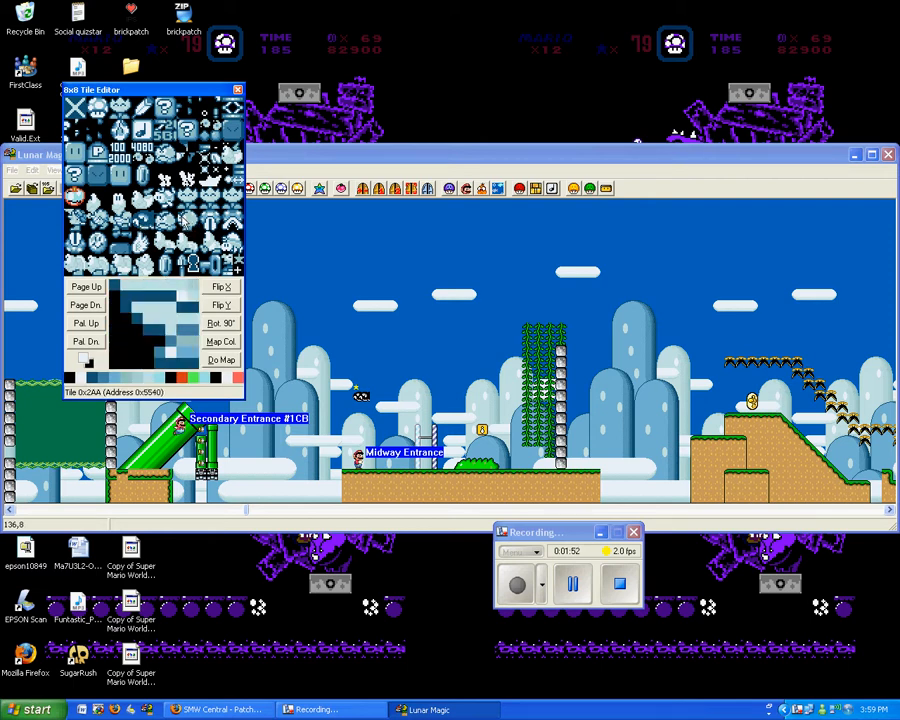
click(185, 215)
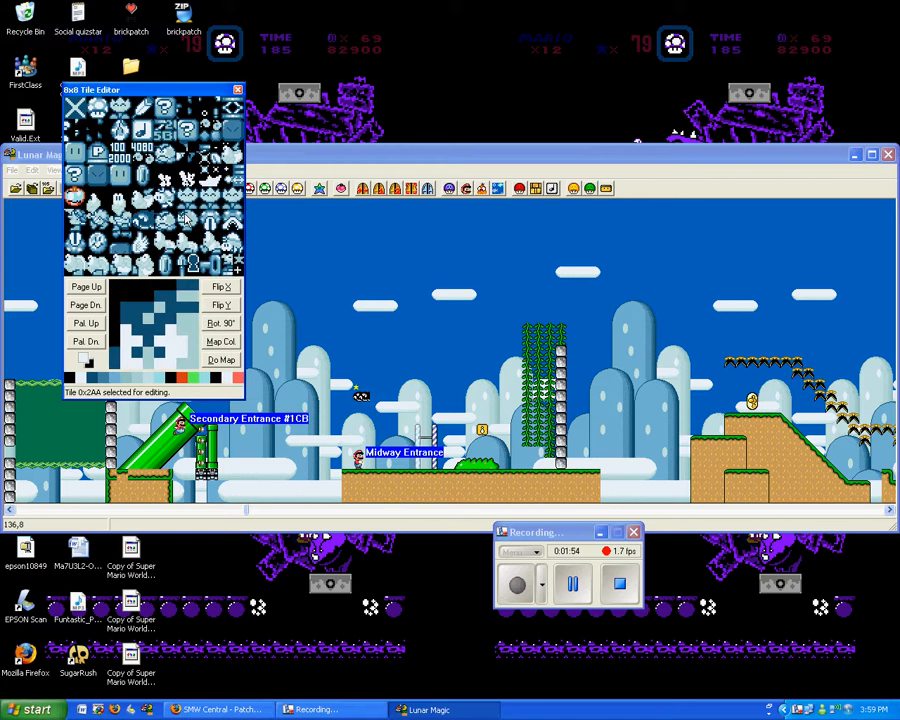
click(185, 215)
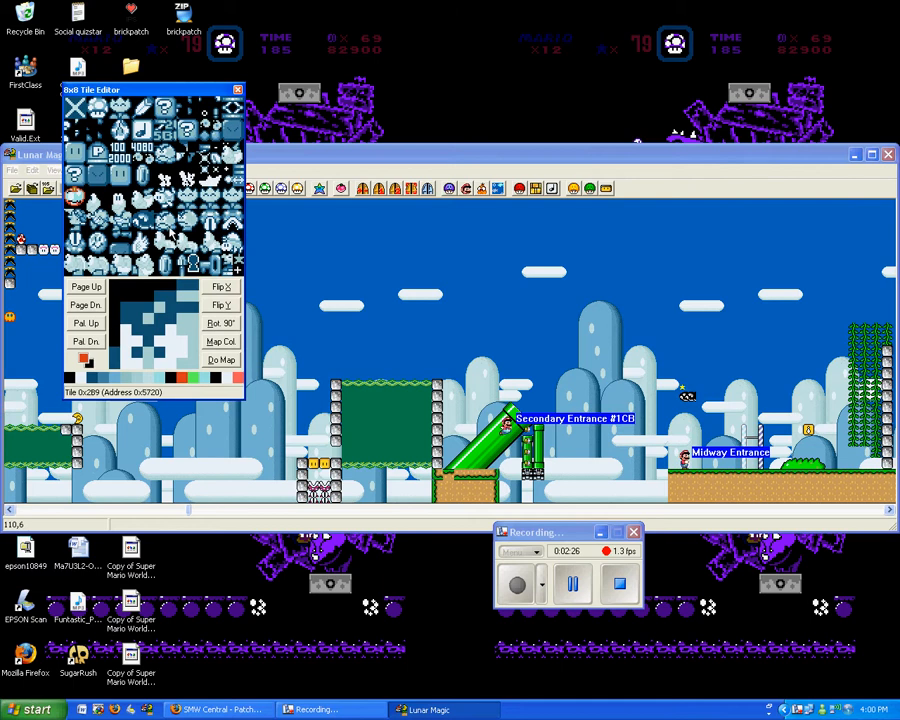
- Pick two more tiles in the tile grid to recolour
click(198, 264)
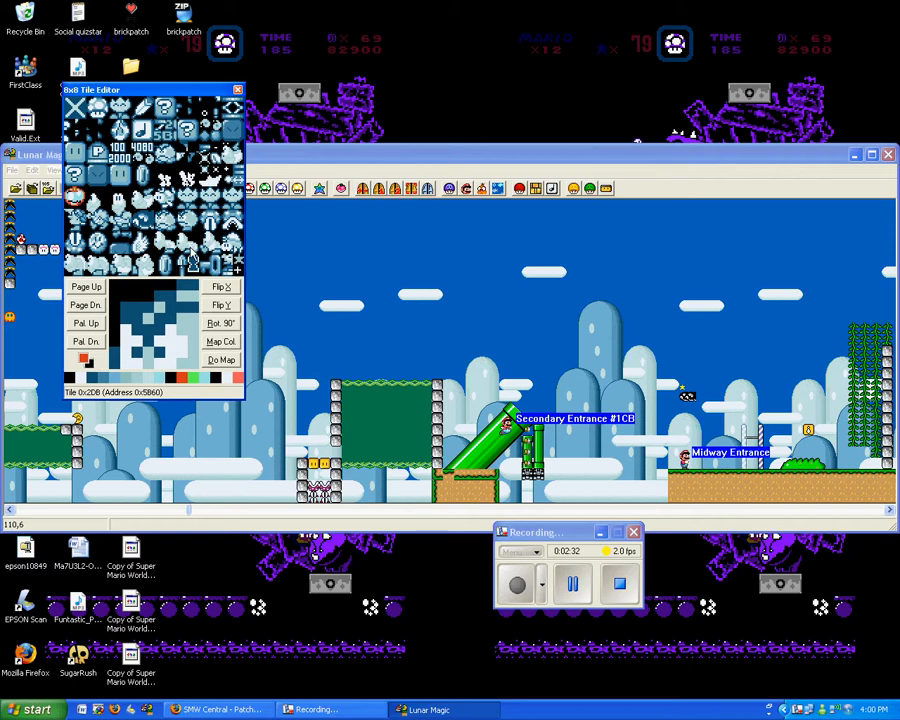
click(190, 263)
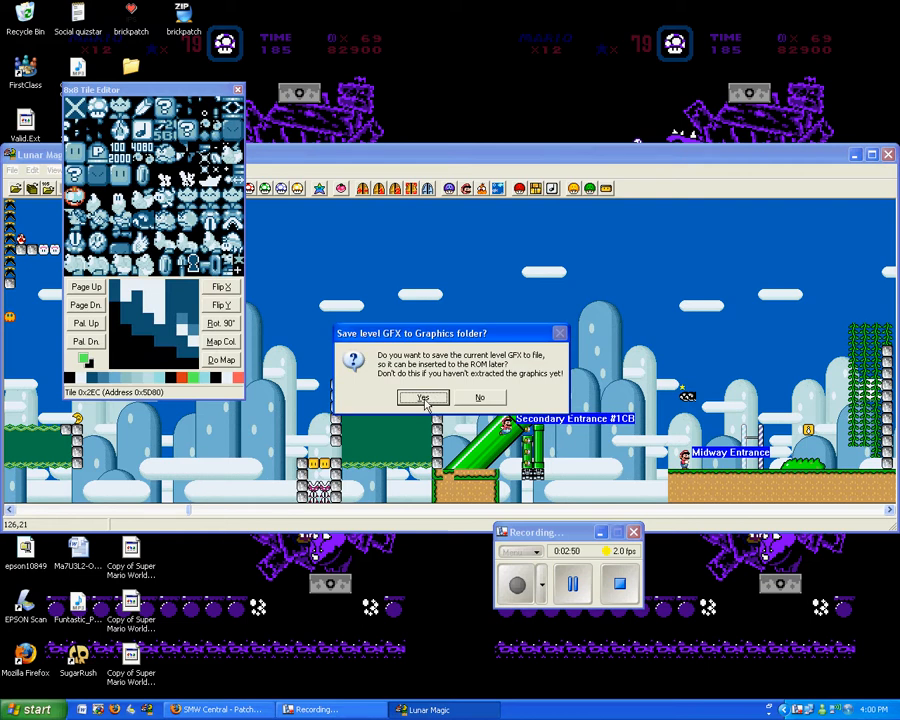
- Confirm saving the recoloured level graphics to the Graphics folder
click(422, 397)
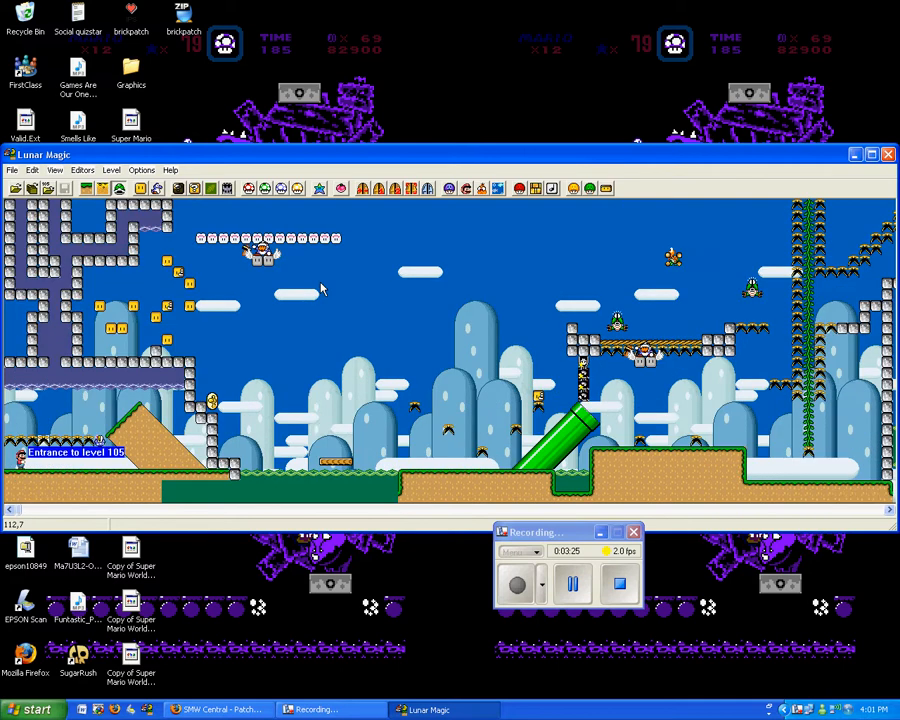
- Launch the Lunar IPS patch tool beside its FuSoYa's Niche download page
click(518, 585)
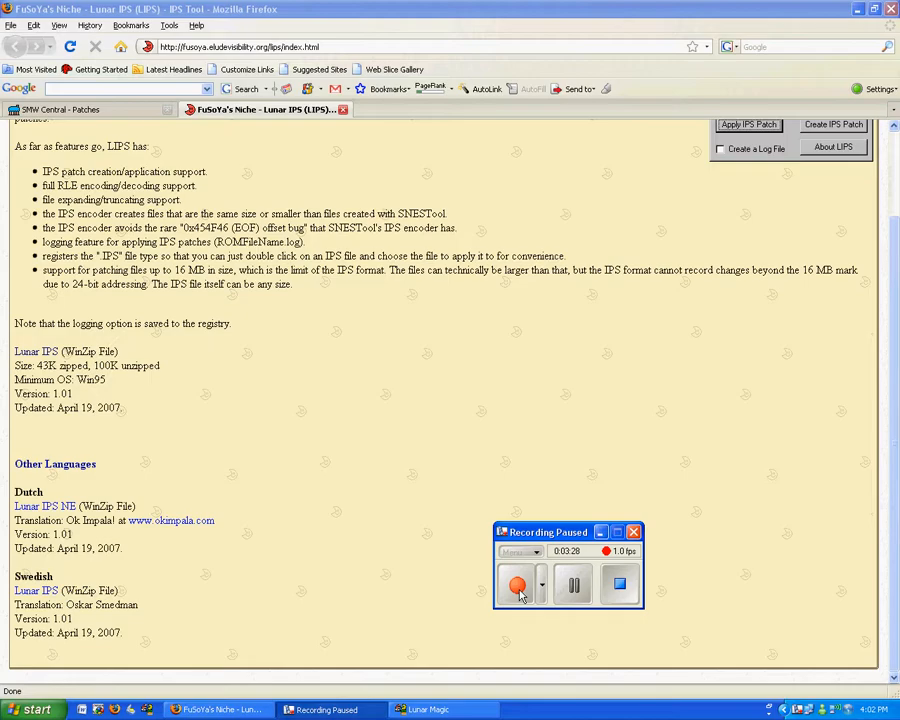
click(517, 585)
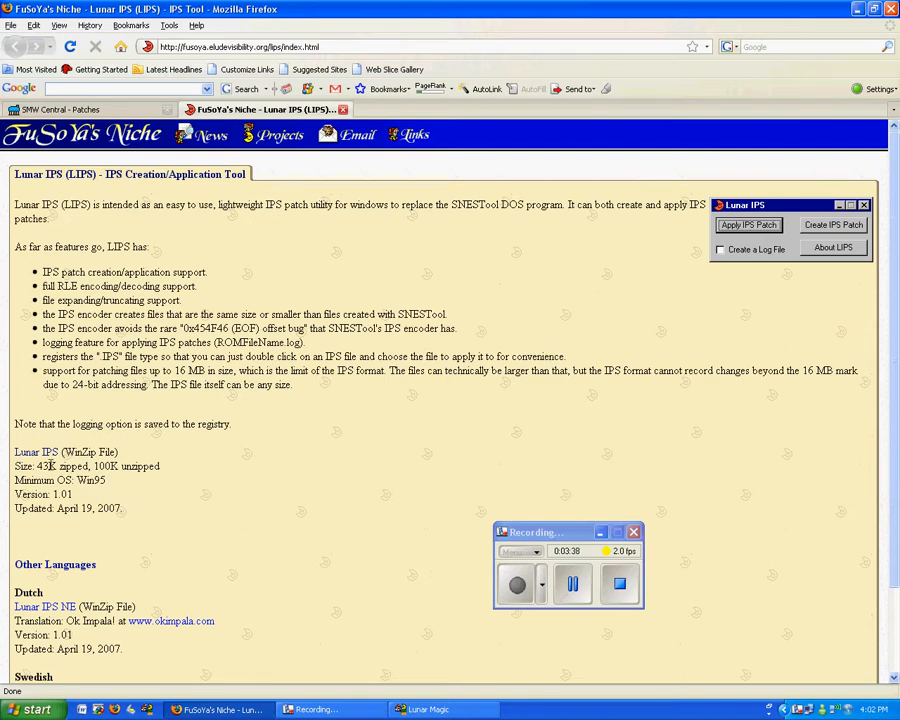
mouse_move(36, 452)
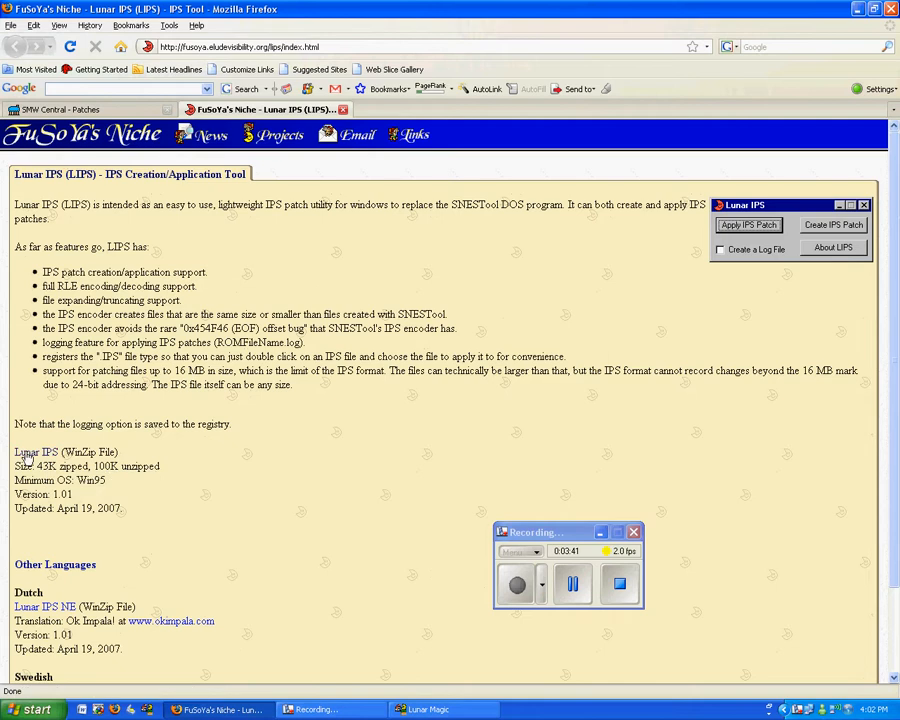
mouse_move(394, 583)
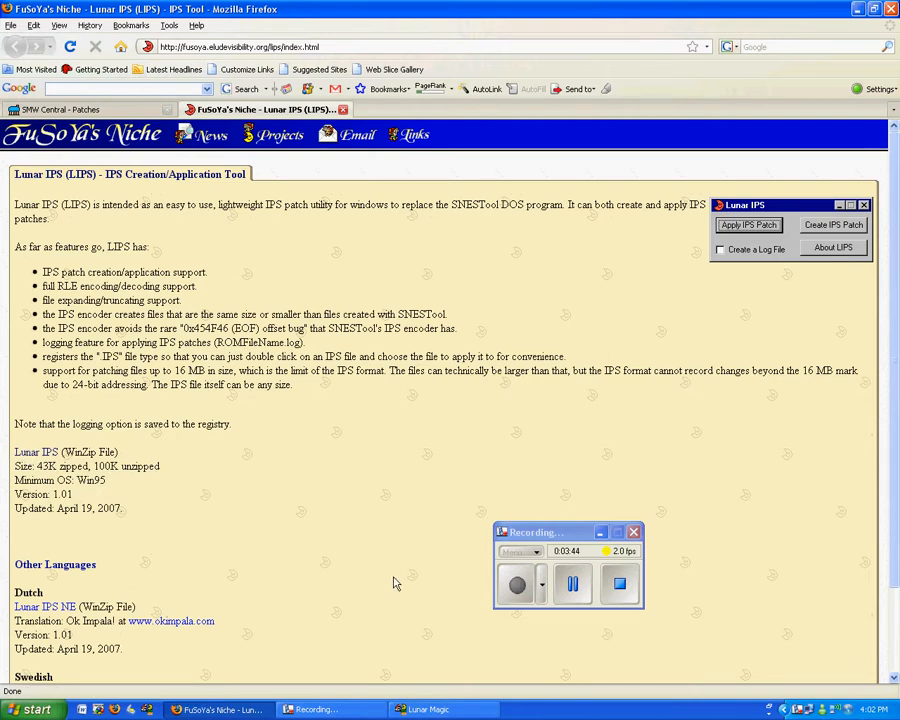
mouse_move(399, 588)
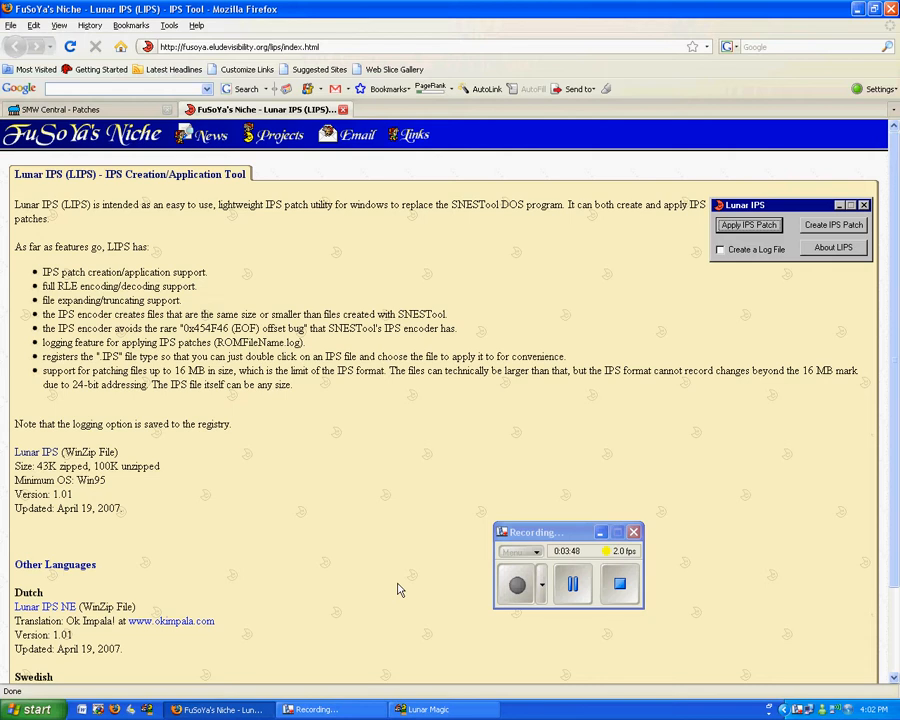
mouse_move(716, 243)
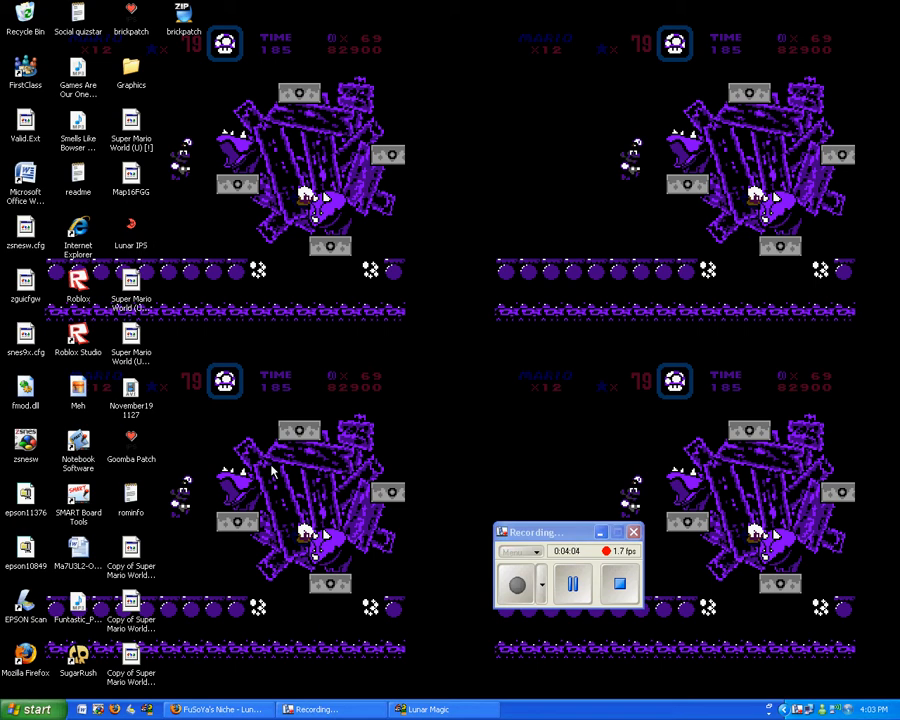
- Bring Firefox back and close the FuSoYa's Niche Lunar IPS tab
click(218, 709)
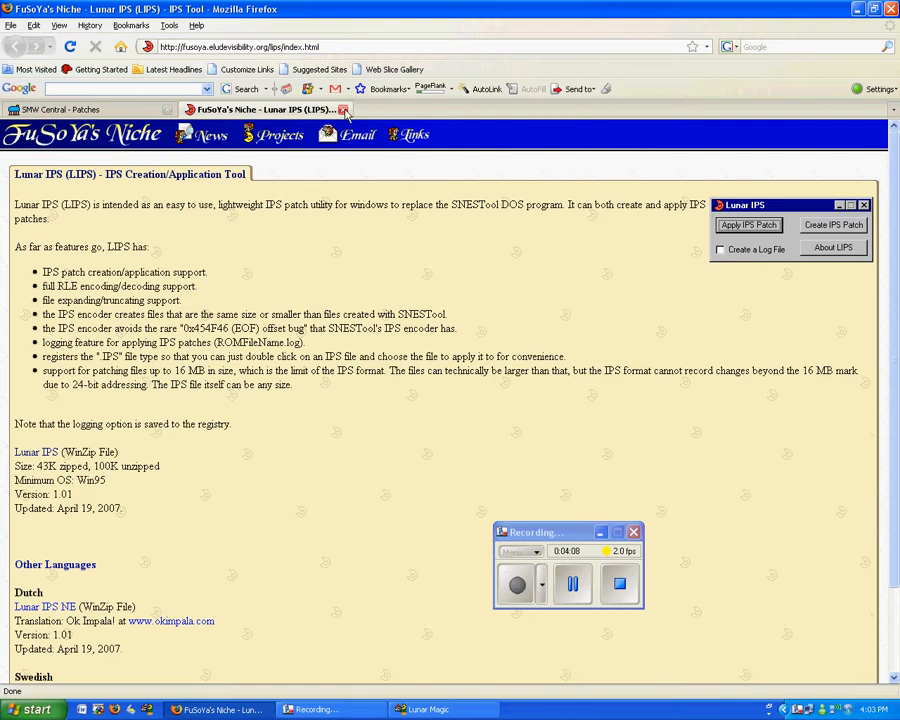
click(85, 109)
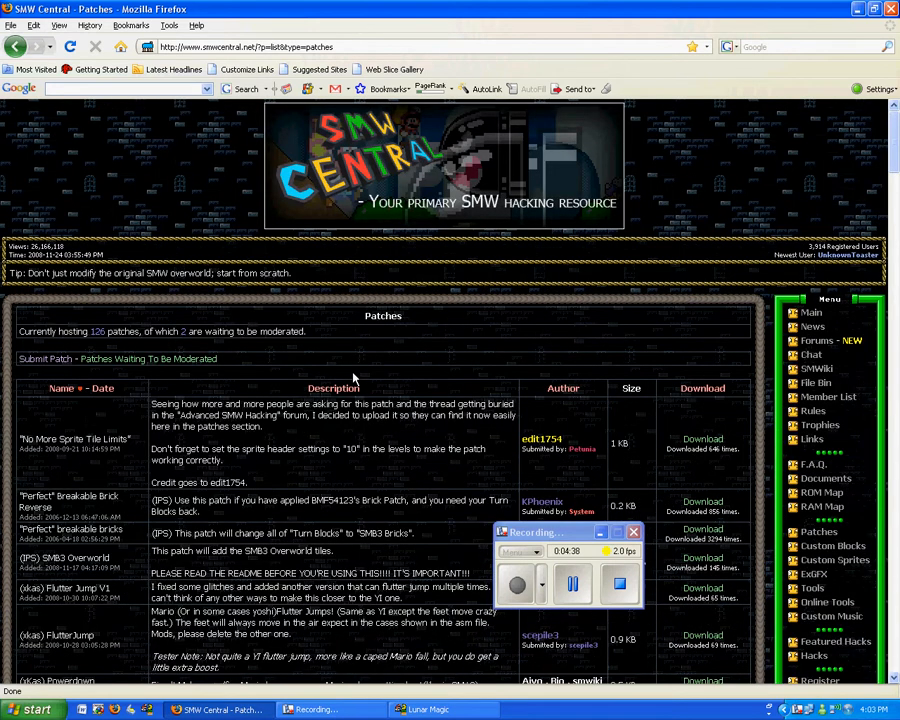
mouse_move(463, 474)
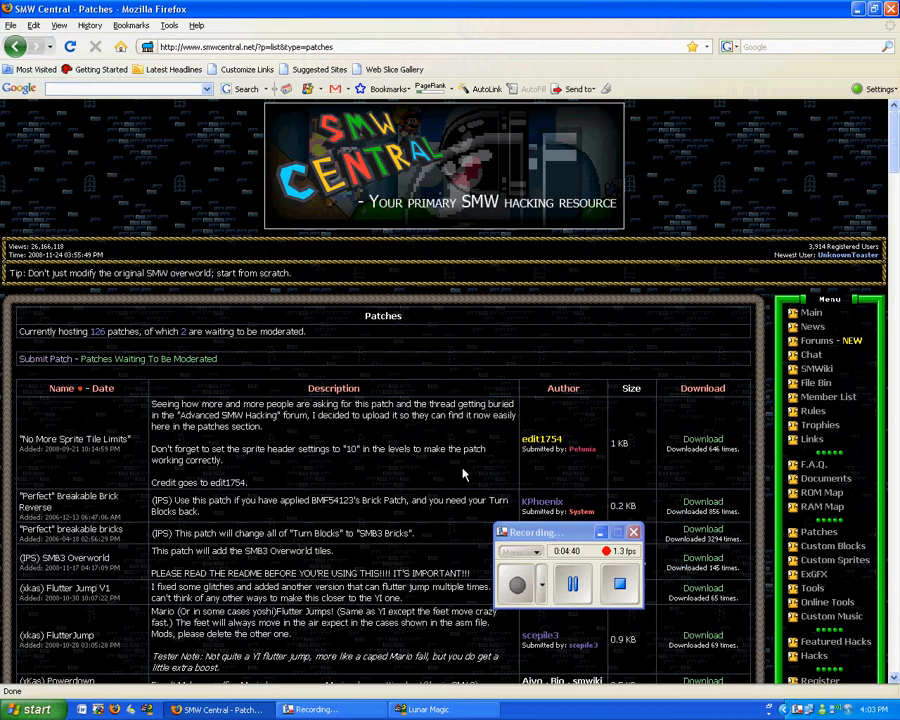
- Browse the SMW Central patches list and highlight the IPS tag on Classic Fireball
scroll(down, 3)
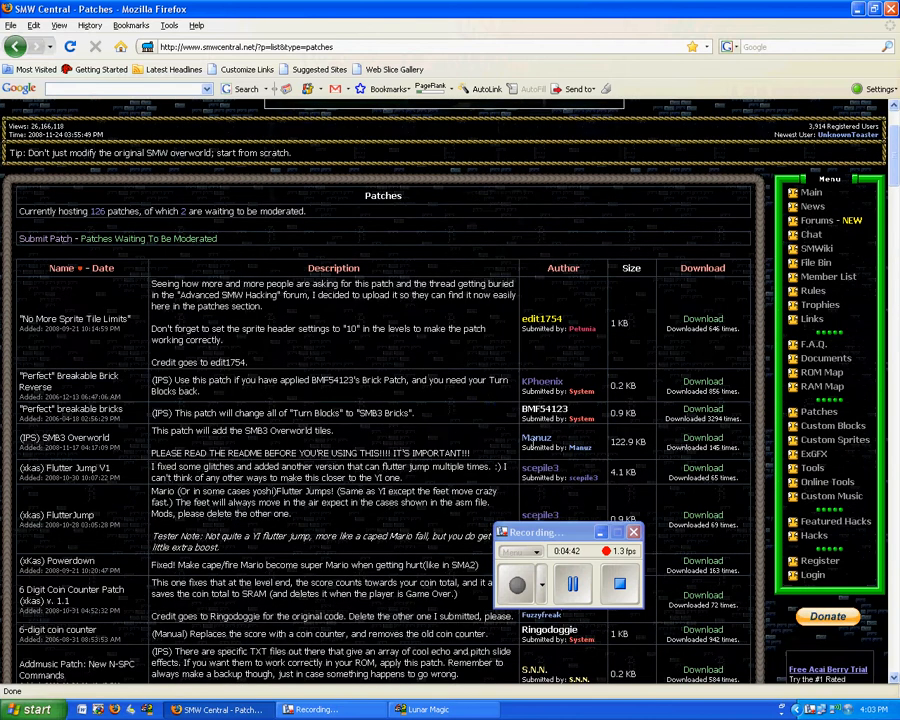
mouse_move(413, 365)
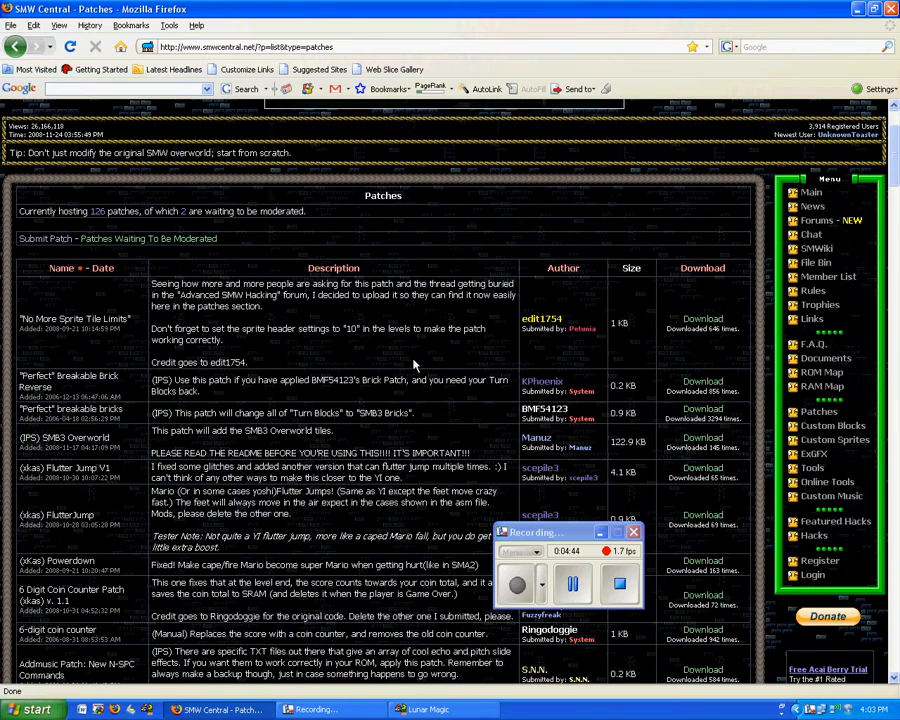
scroll(down, 3)
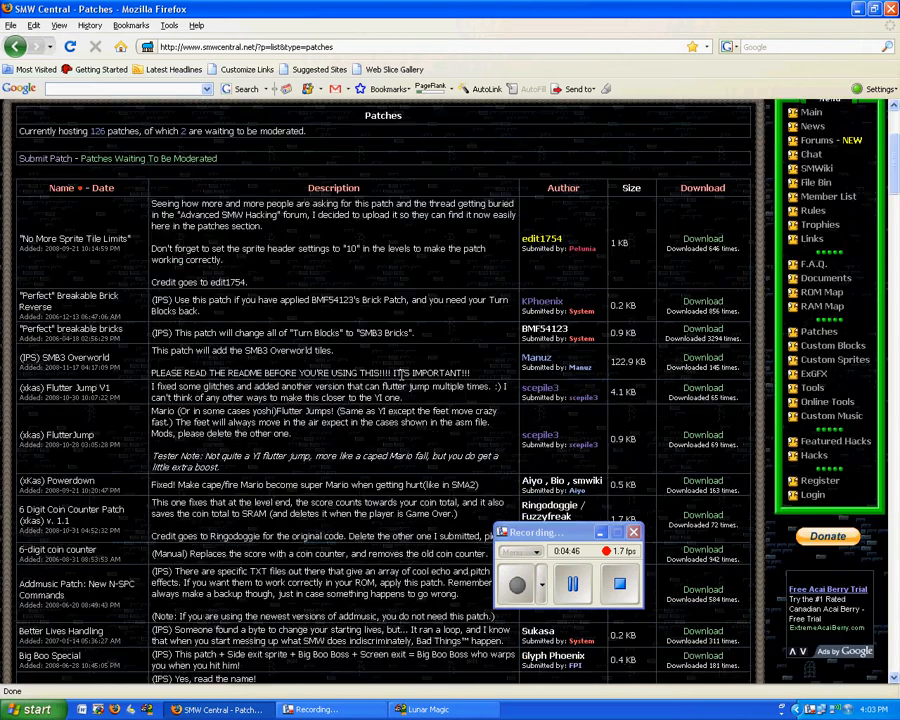
scroll(down, 3)
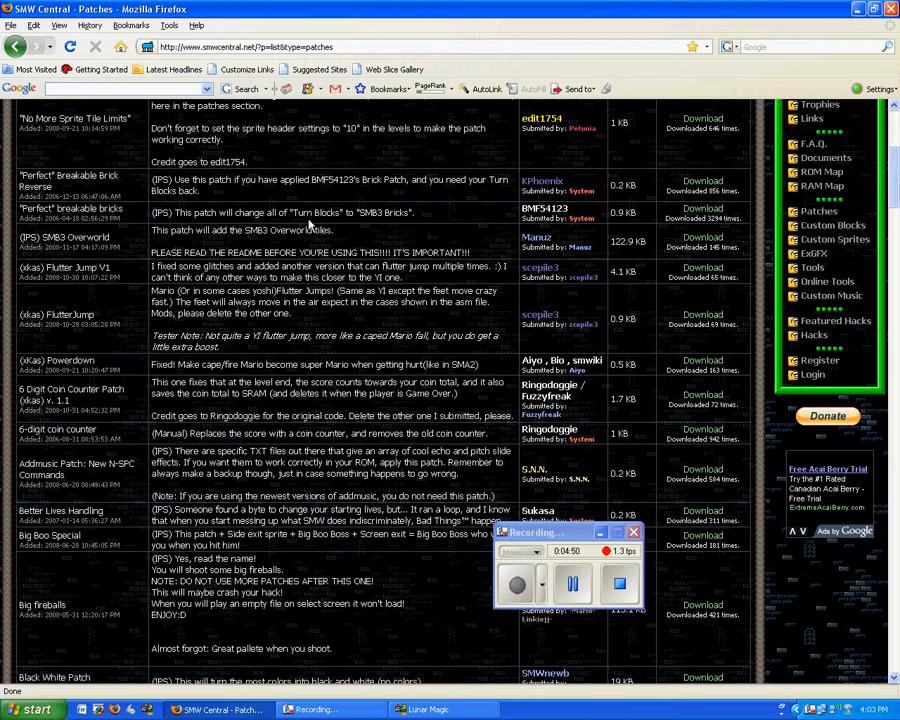
mouse_move(380, 315)
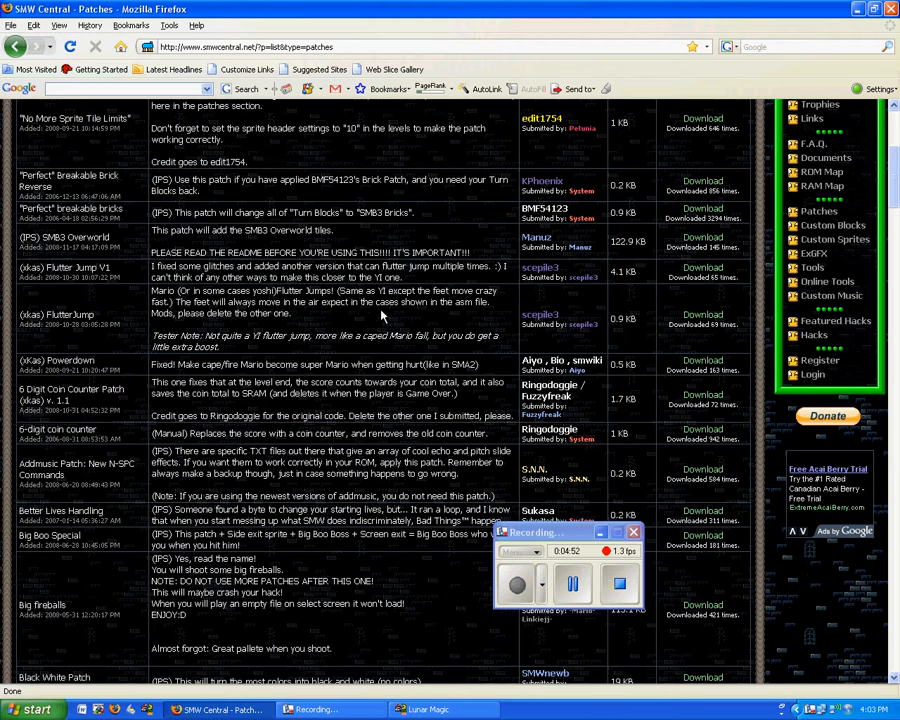
scroll(down, 3)
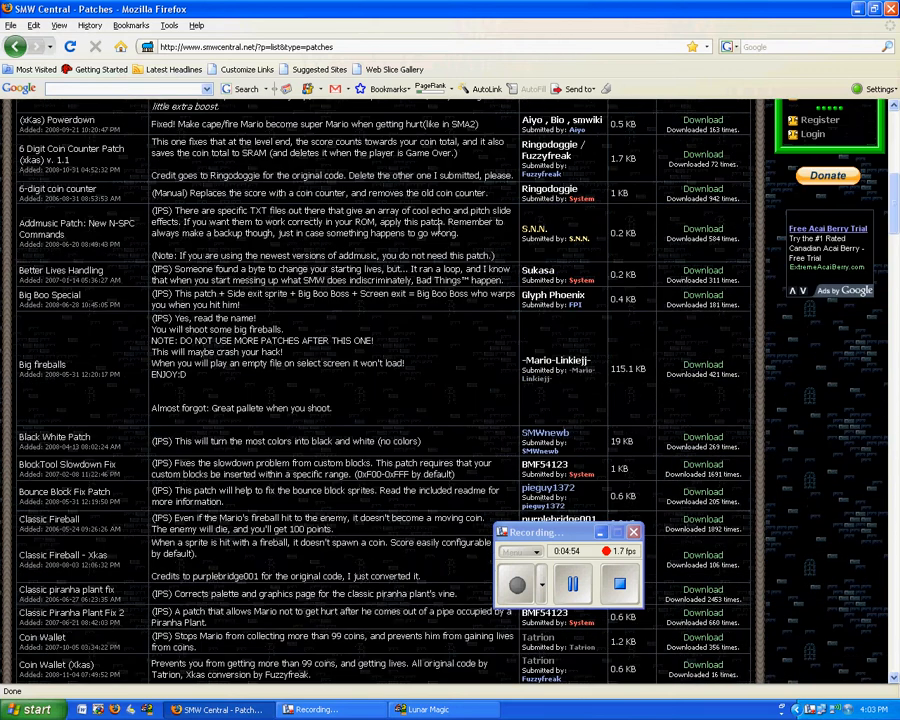
scroll(down, 3)
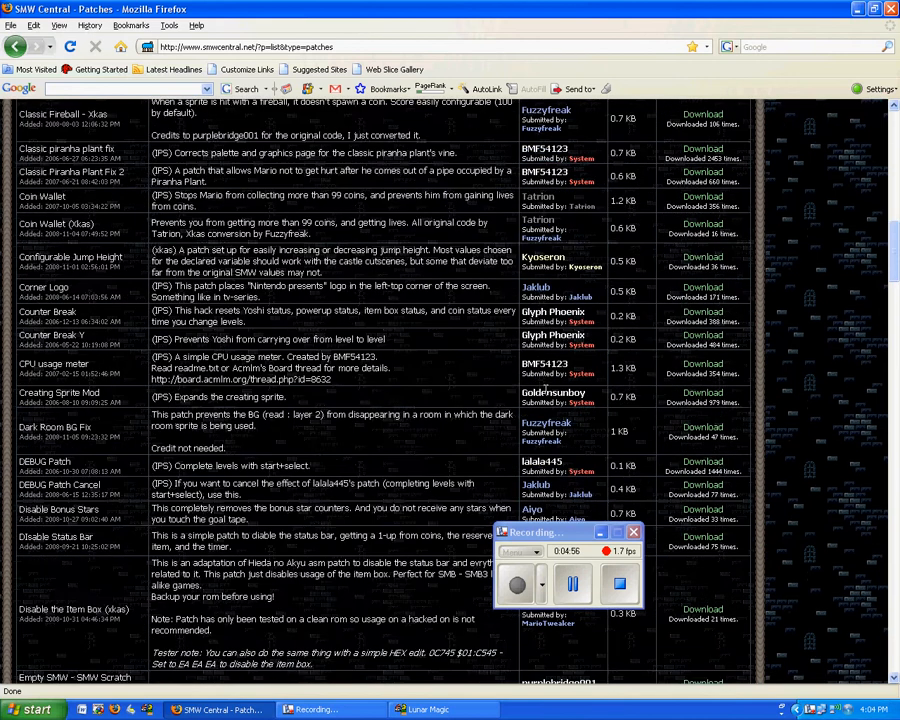
scroll(down, 3)
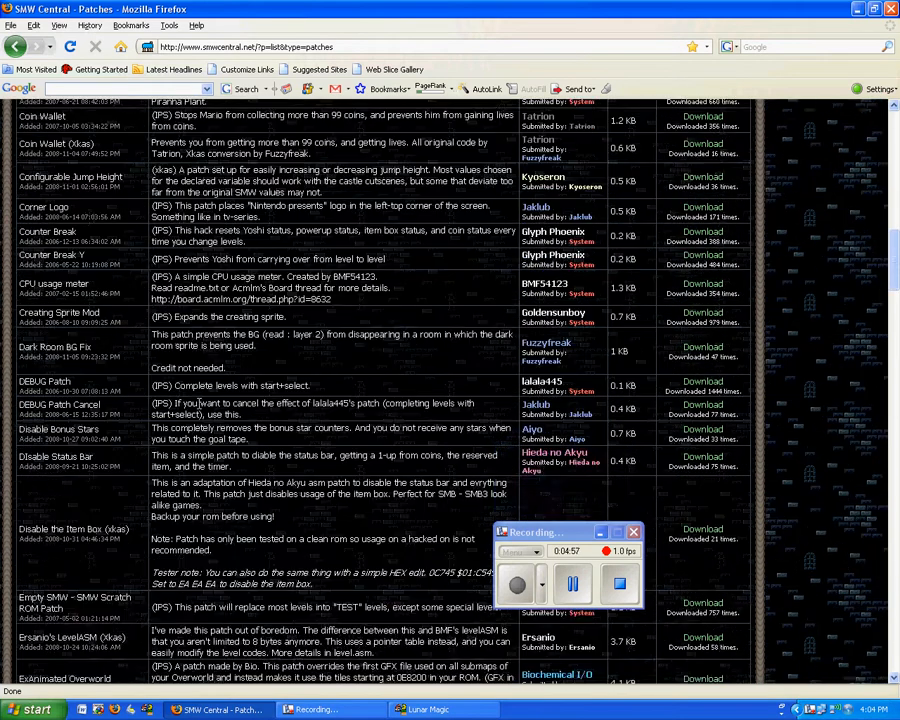
scroll(up, 3)
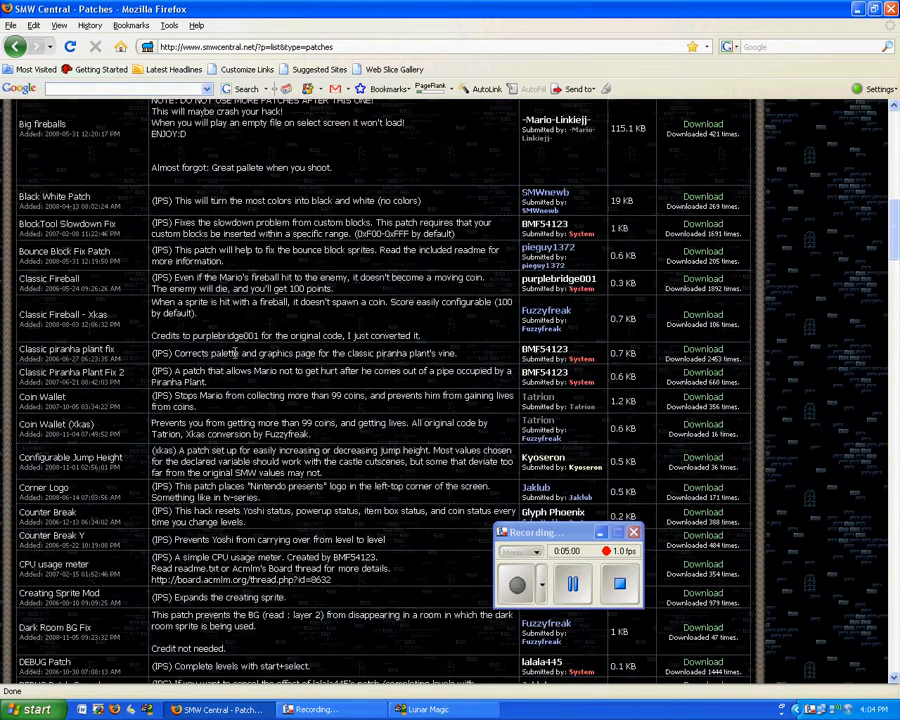
mouse_move(420, 335)
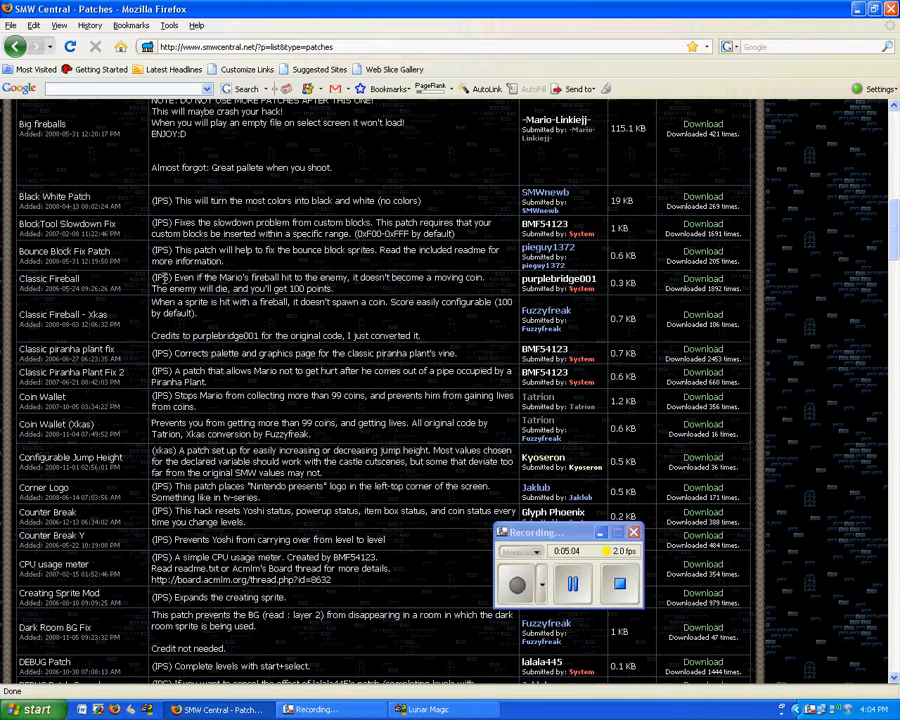
double_click(161, 277)
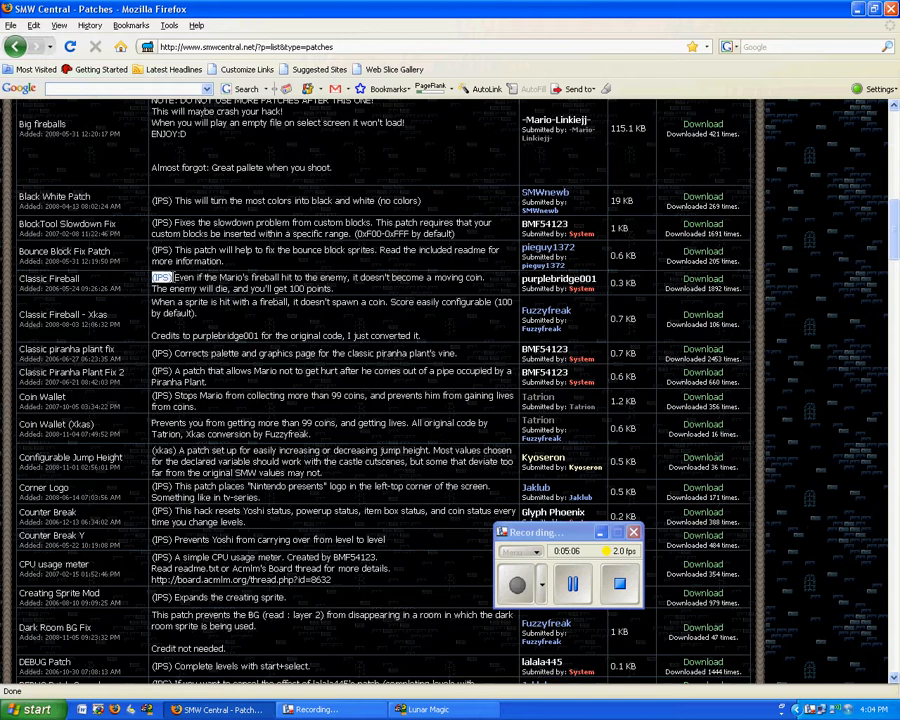
mouse_move(232, 320)
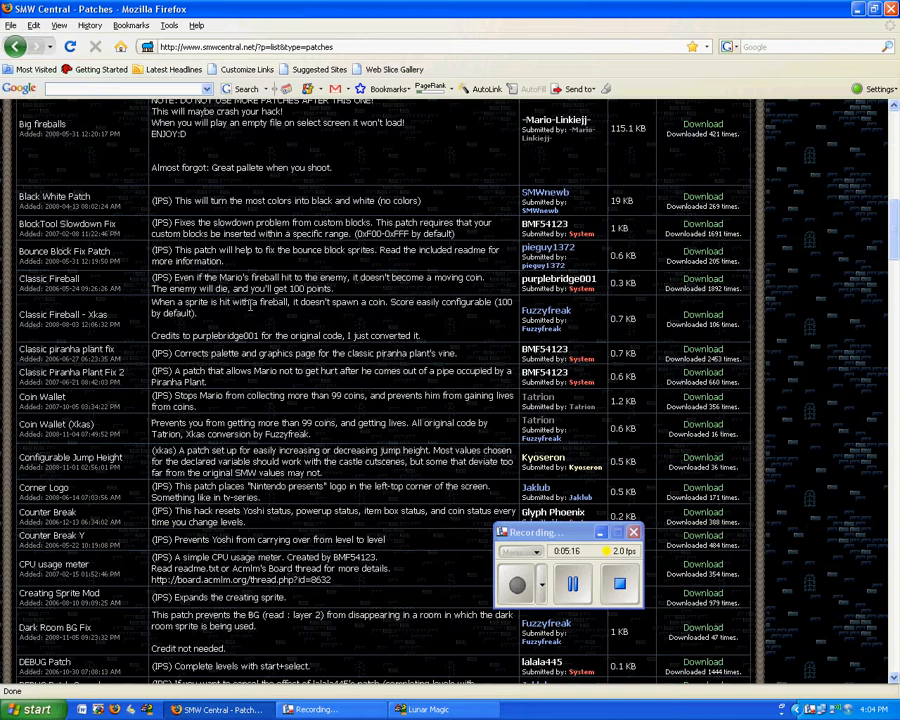
mouse_move(350, 330)
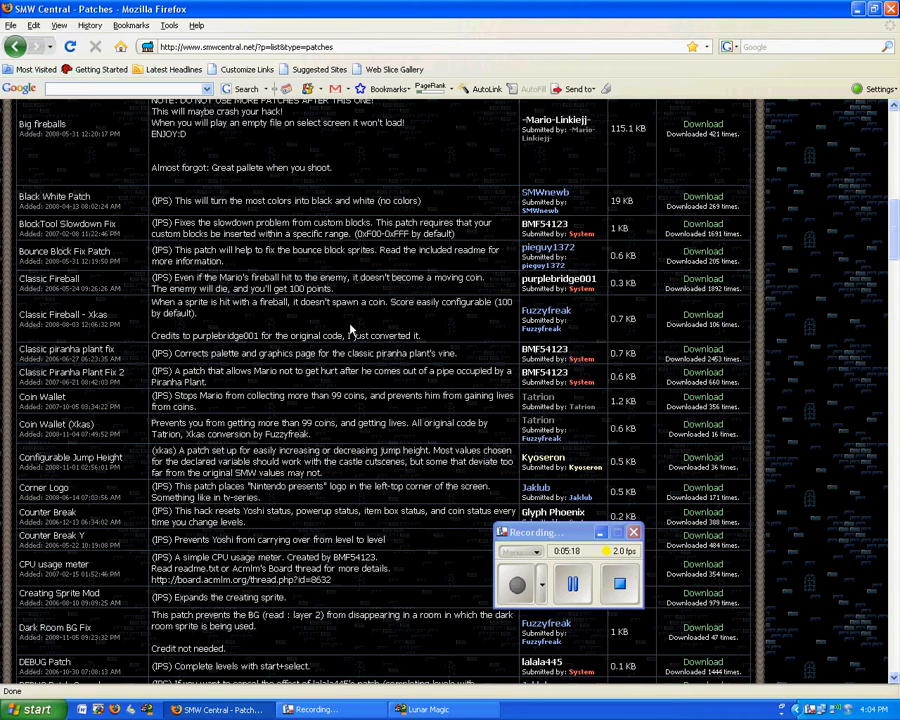
- Scroll further down through the remaining SMW Central patches
scroll(down, 3)
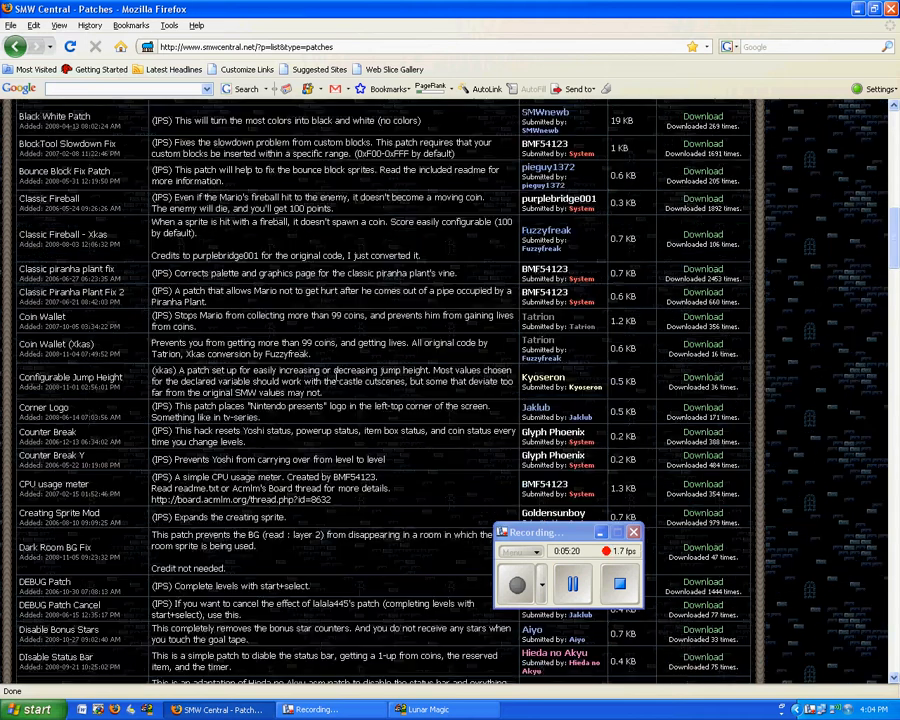
scroll(down, 3)
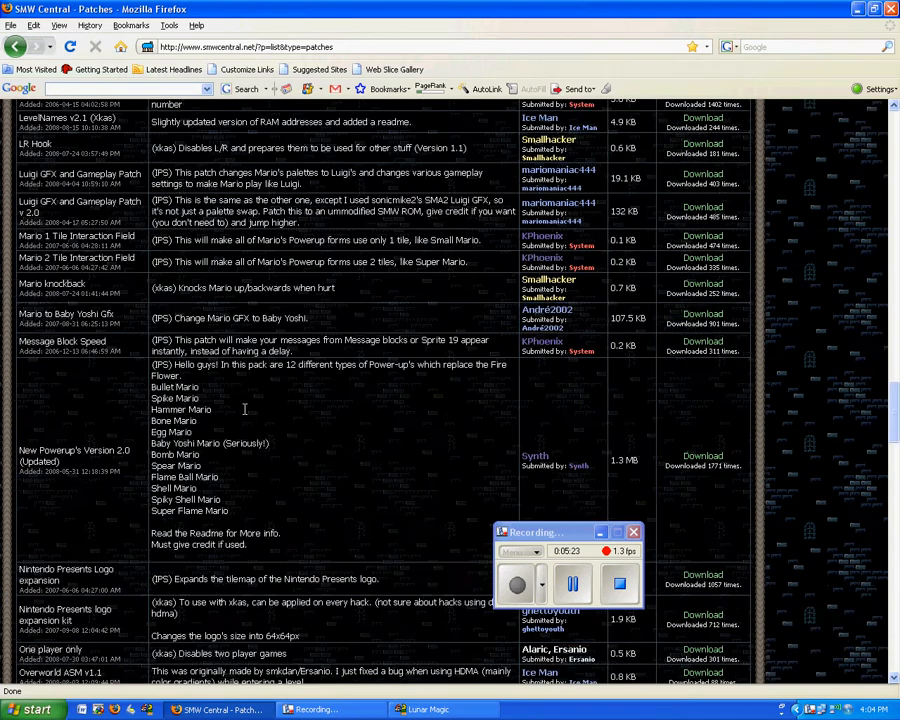
scroll(down, 3)
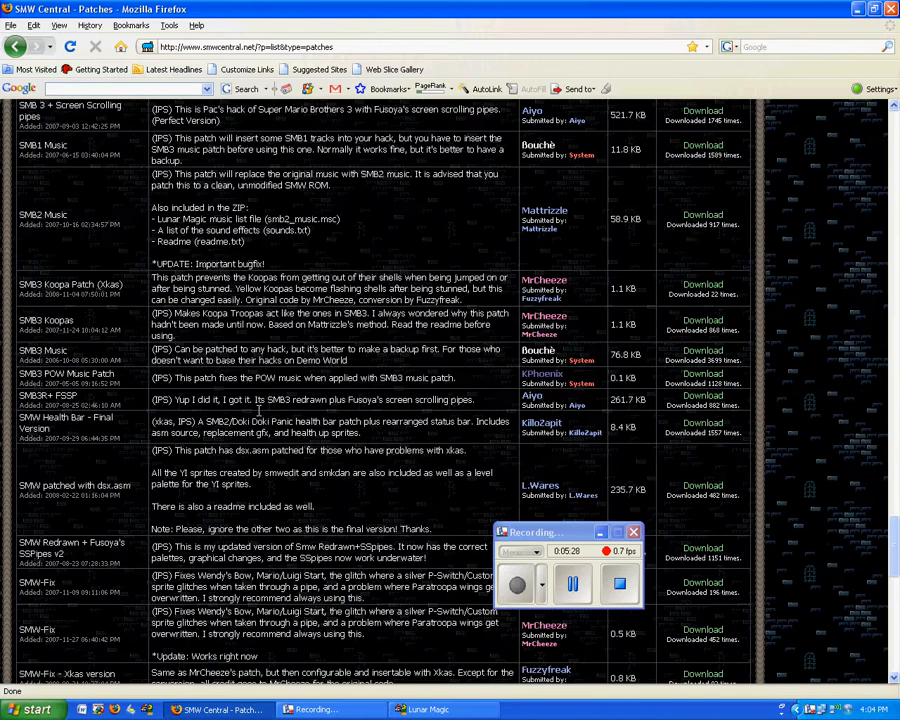
scroll(down, 3)
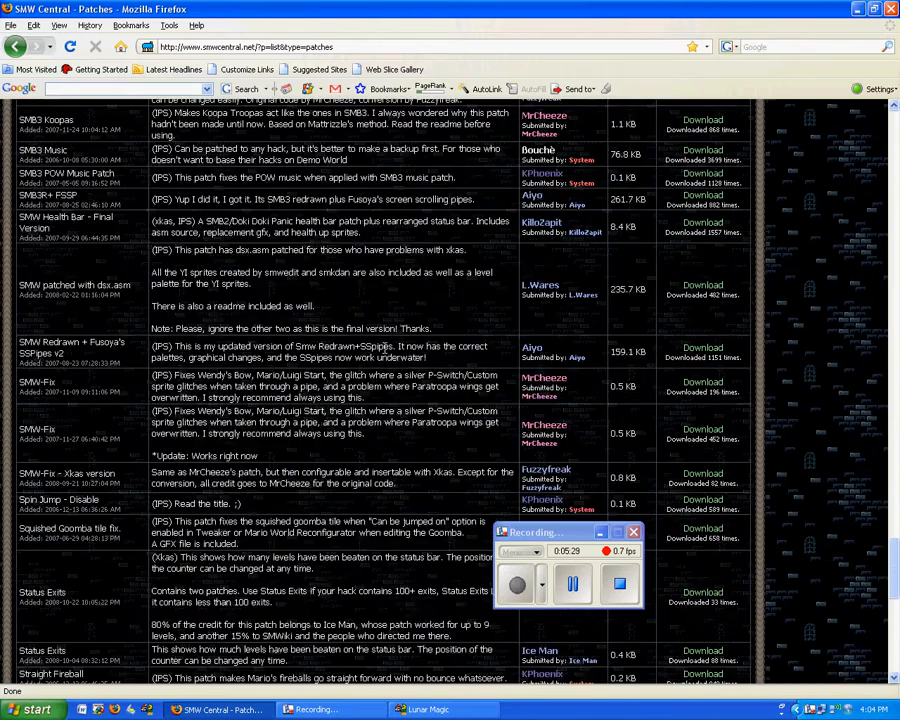
scroll(down, 3)
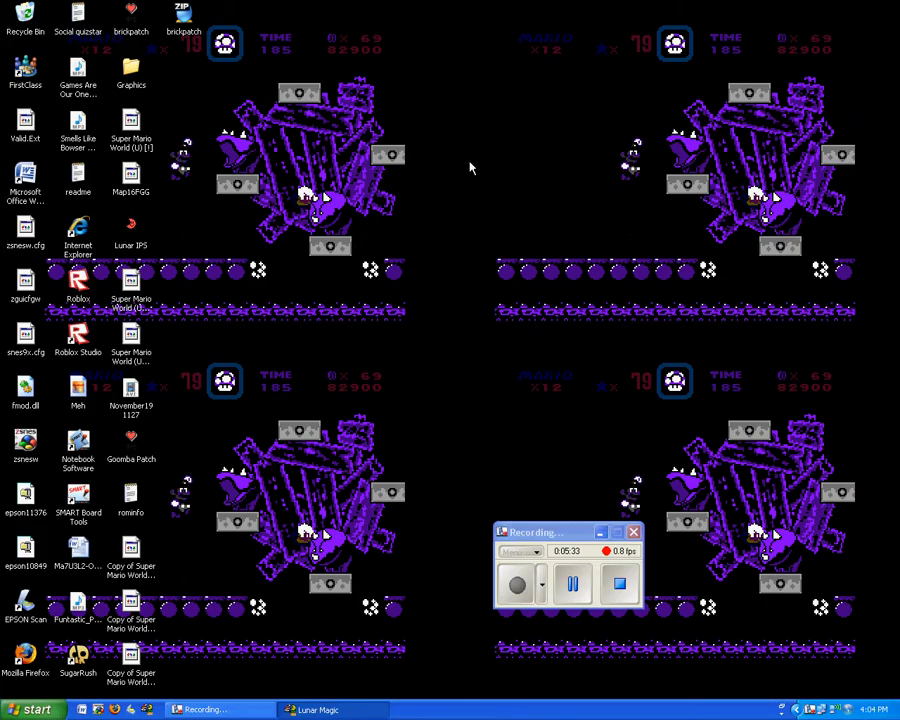
mouse_move(179, 349)
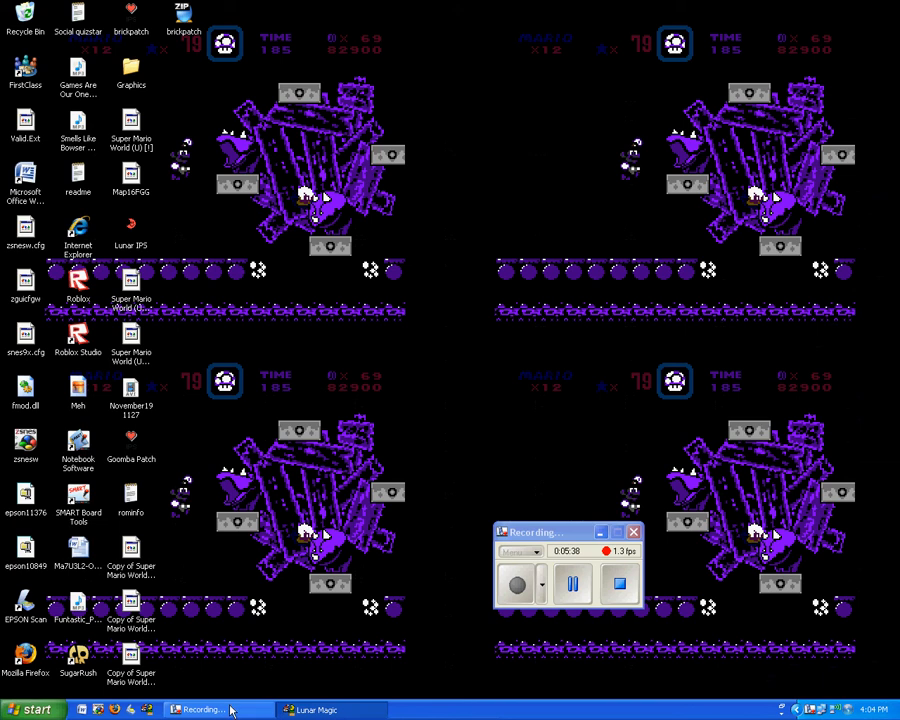
mouse_move(95, 710)
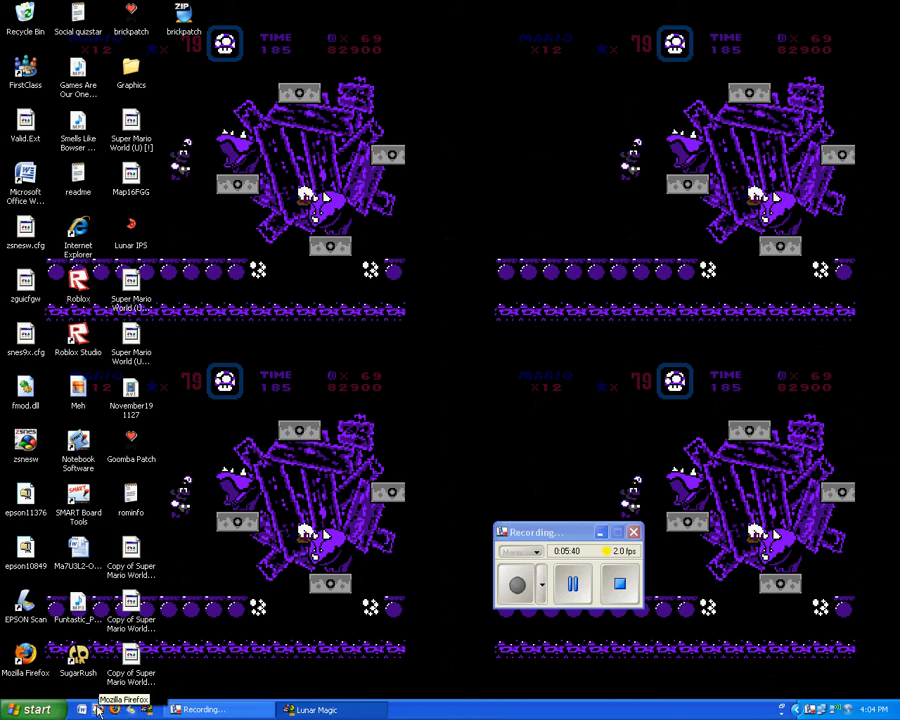